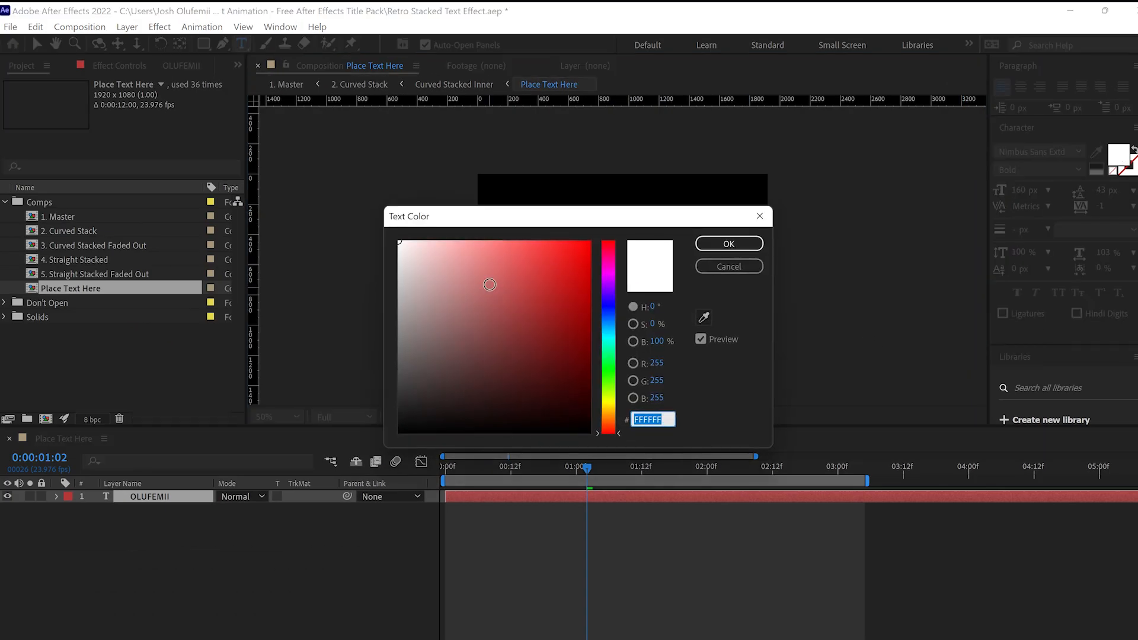
Step: Pick a light pink colour for the OLUFEMII text in the Text Color dialog
left_click(728, 243)
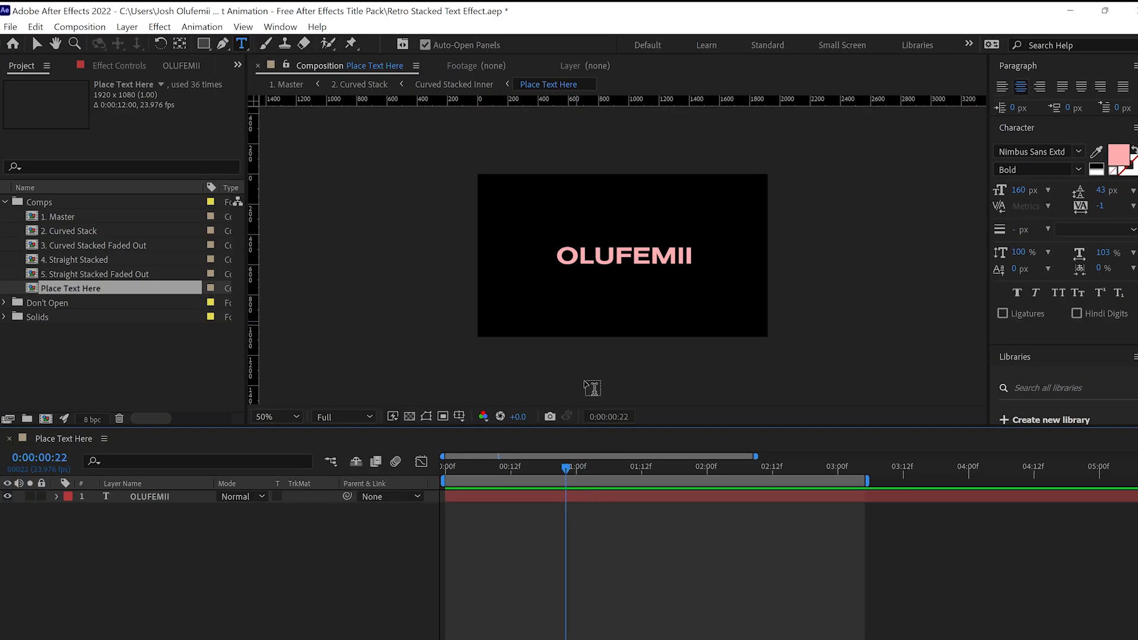
mouse_move(33, 219)
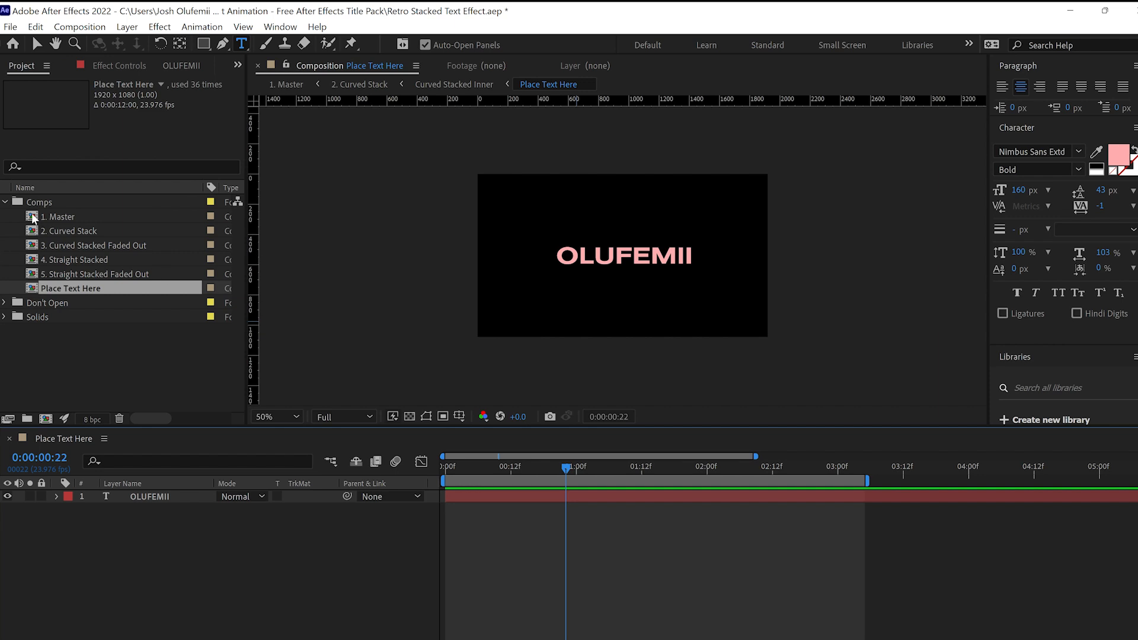
Step: Open the 1. Master comp and scrub it to preview the four pink stacks
double_click(60, 217)
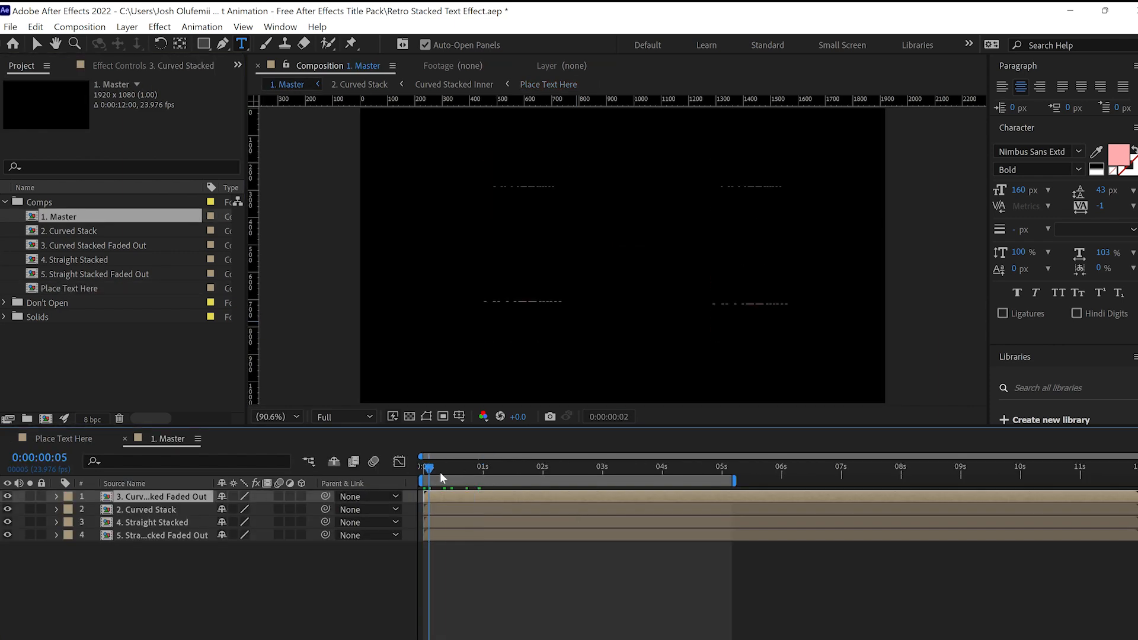
left_click_drag(428, 476, 659, 477)
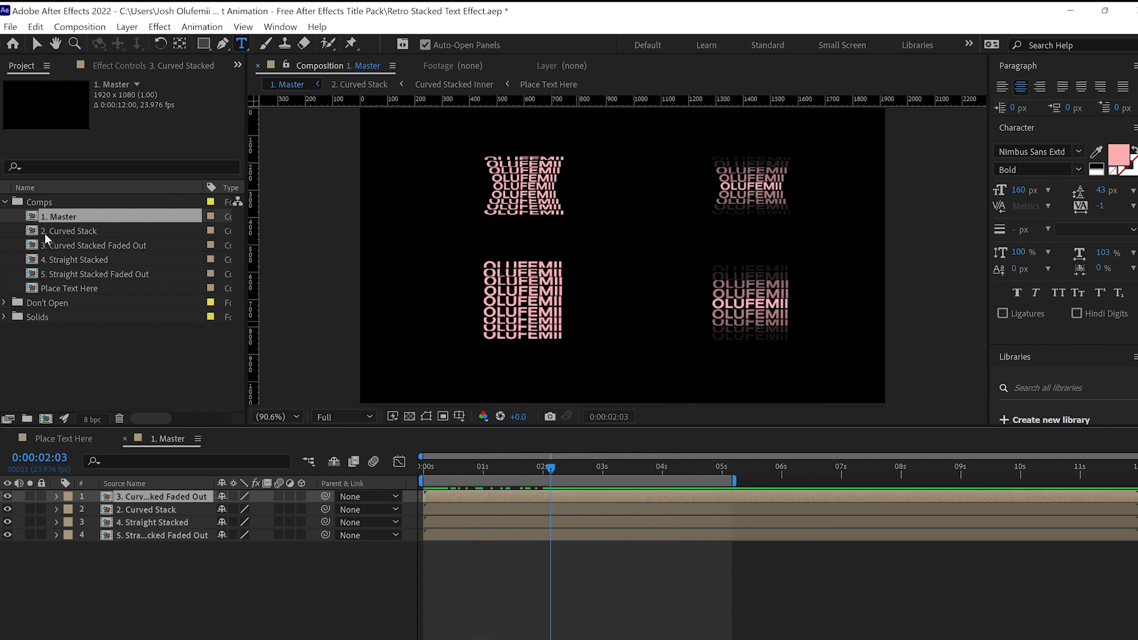
Step: Preview the Curved Stack, Curved Stacked Faded Out and straight stack comps, then reopen Place Text Here
double_click(71, 230)
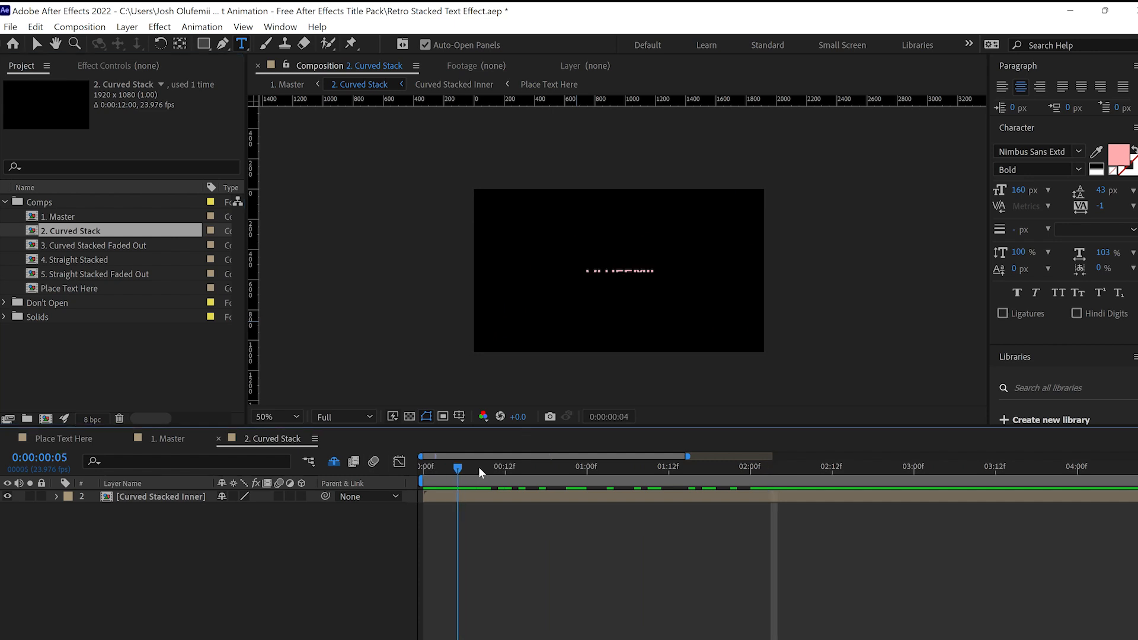
left_click(98, 245)
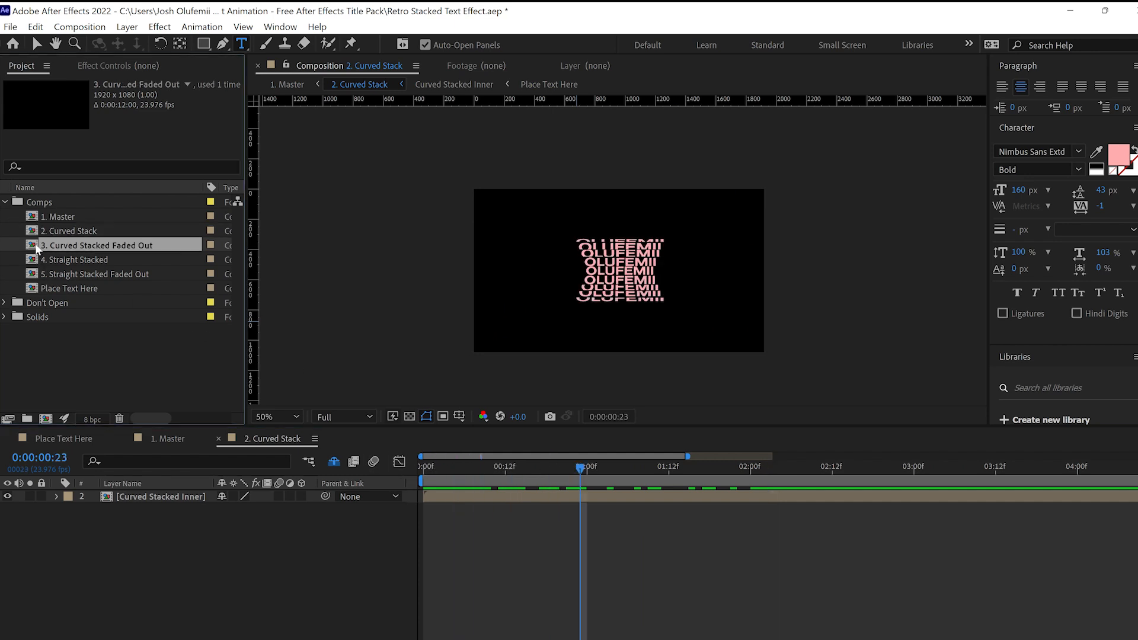
double_click(100, 244)
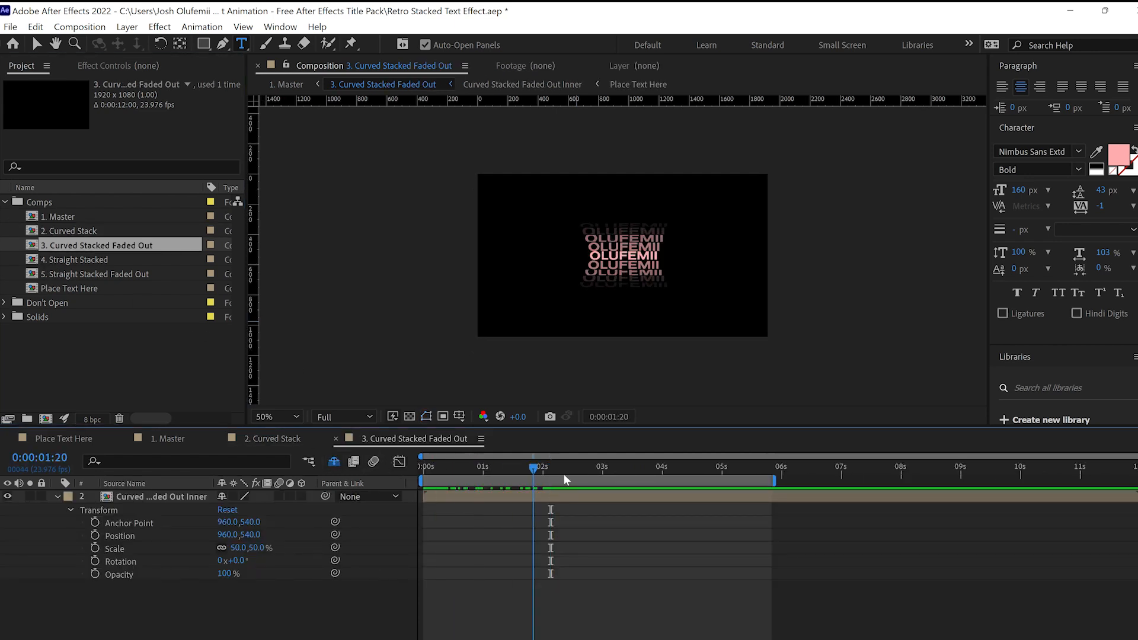
double_click(78, 259)
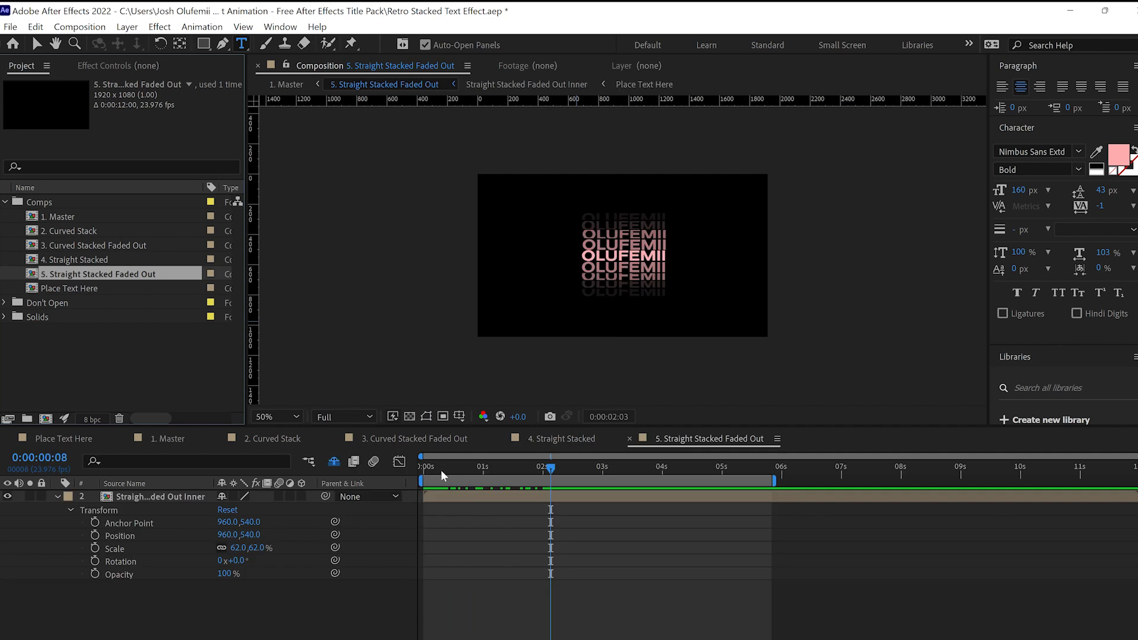
left_click(687, 468)
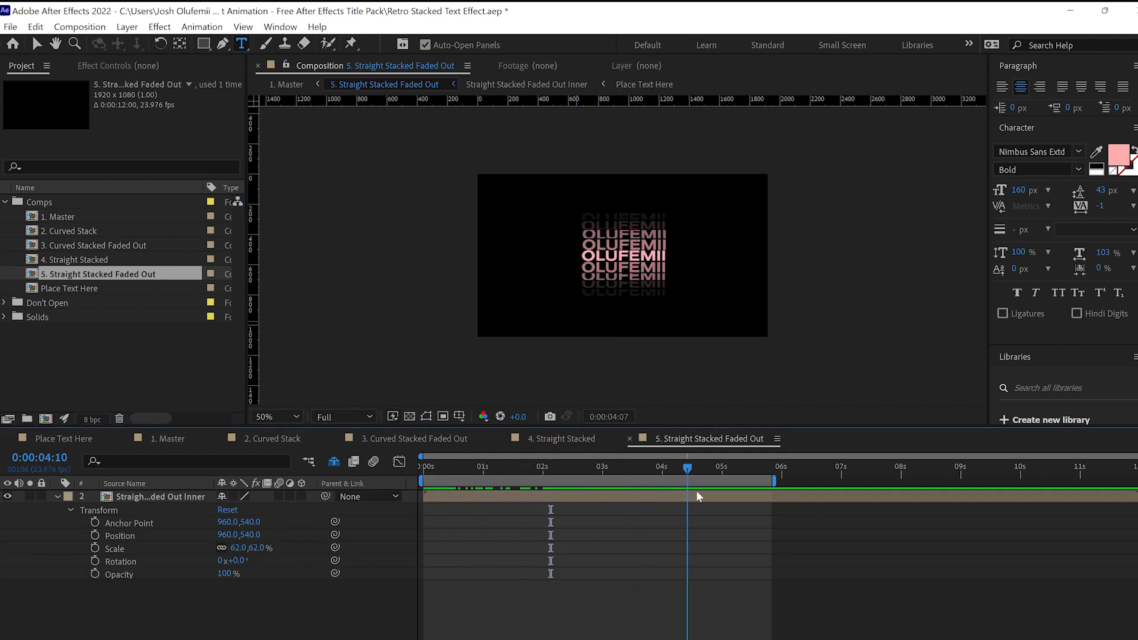
left_click(710, 466)
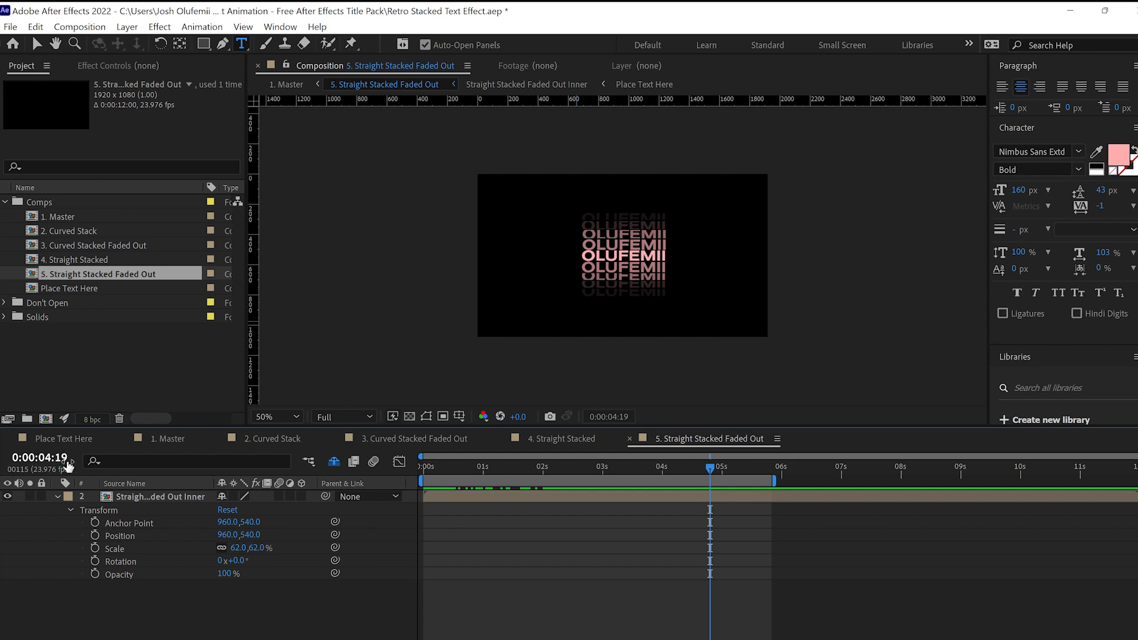
left_click(644, 83)
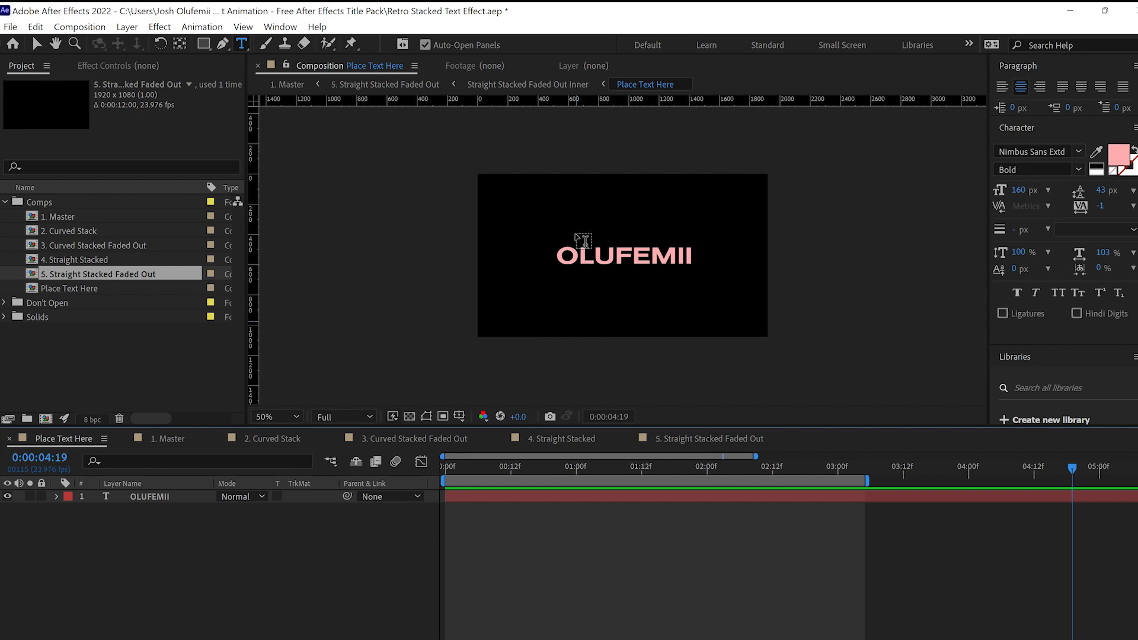
mouse_move(651, 245)
type("Ra")
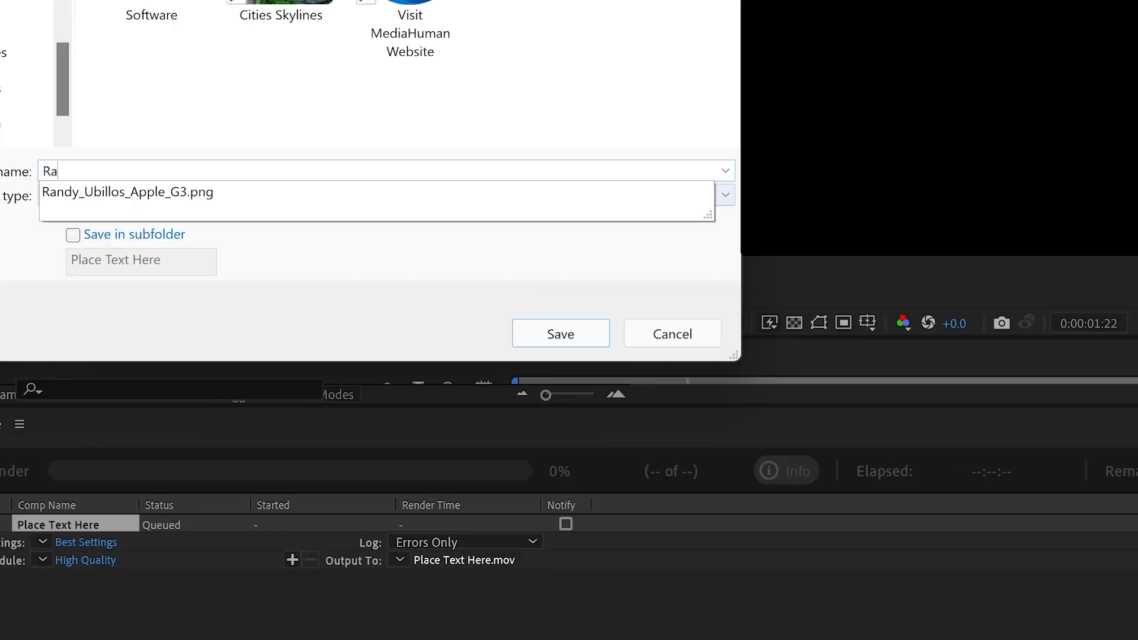
Step: Name the render output Random File Name.mov and save it to the Desktop
type("ndom File Name")
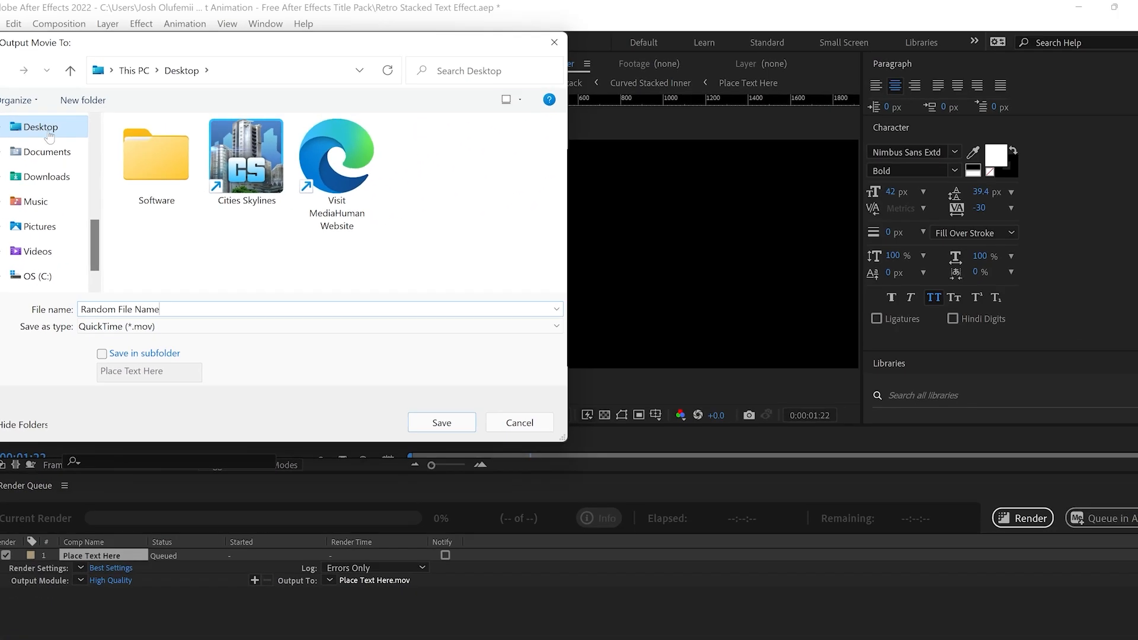
mouse_move(48, 138)
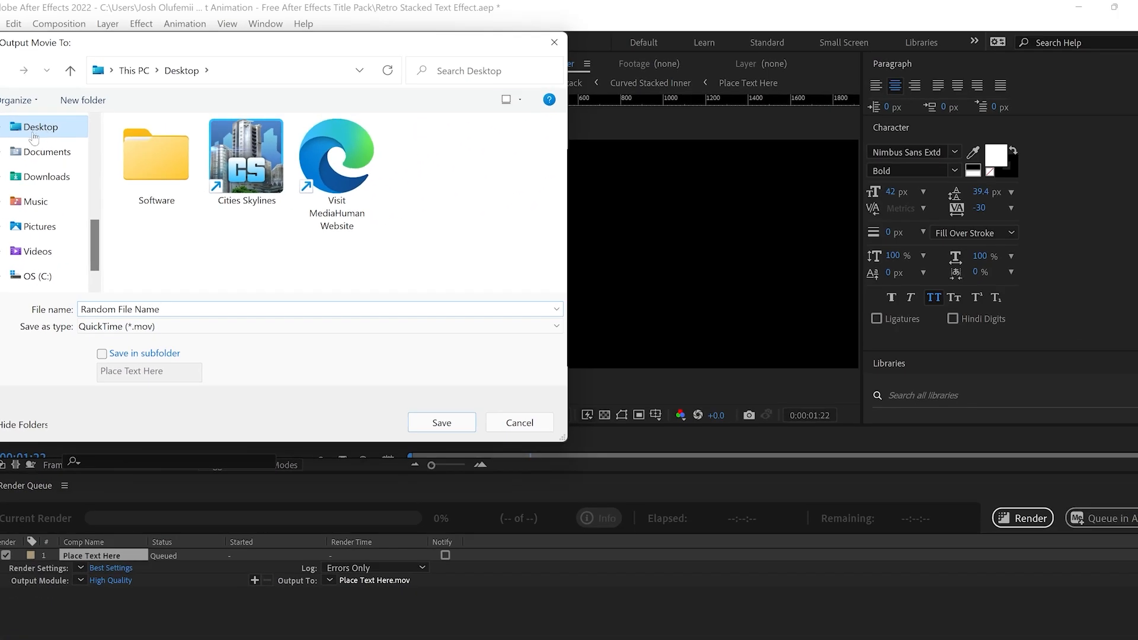
left_click(441, 423)
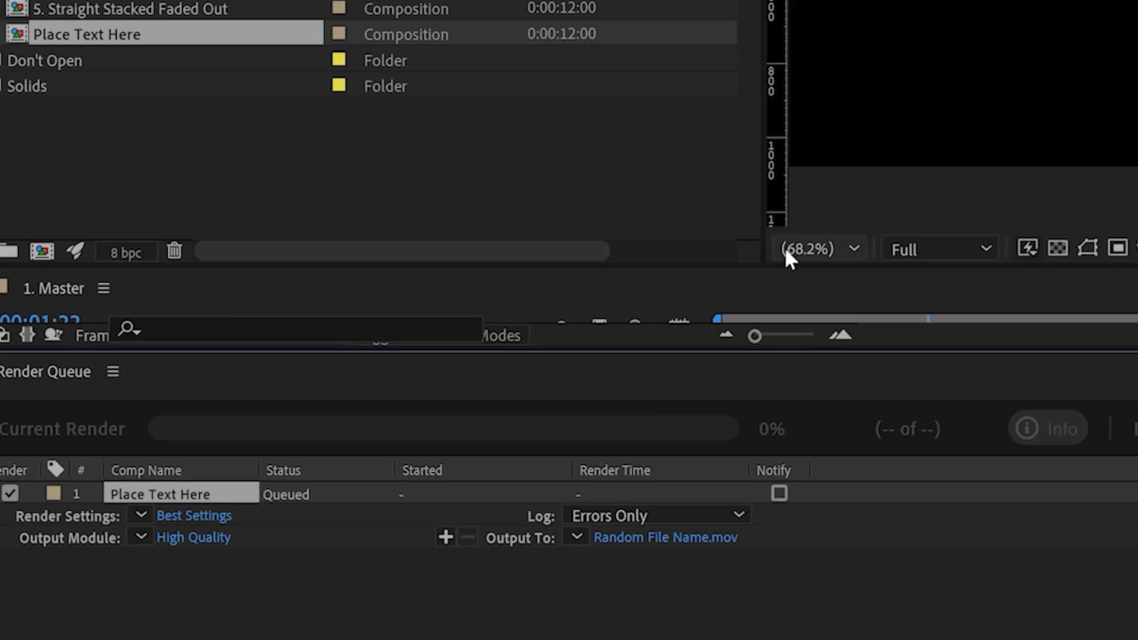
Step: Keep QuickTime as the output format and set its video codec to Animation
left_click(193, 537)
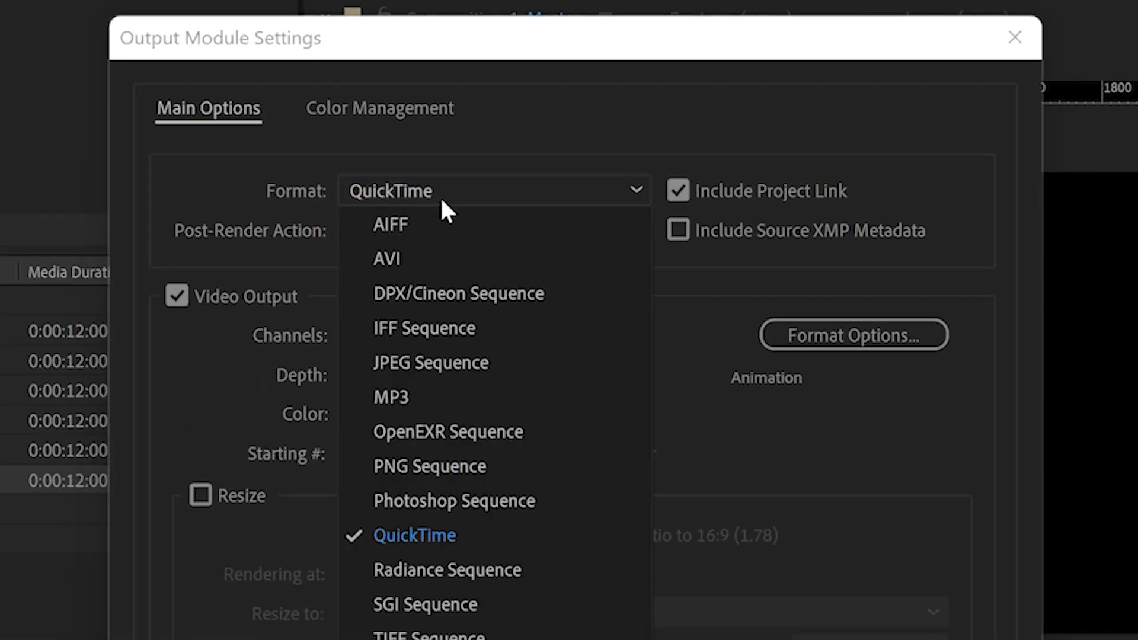
left_click(854, 334)
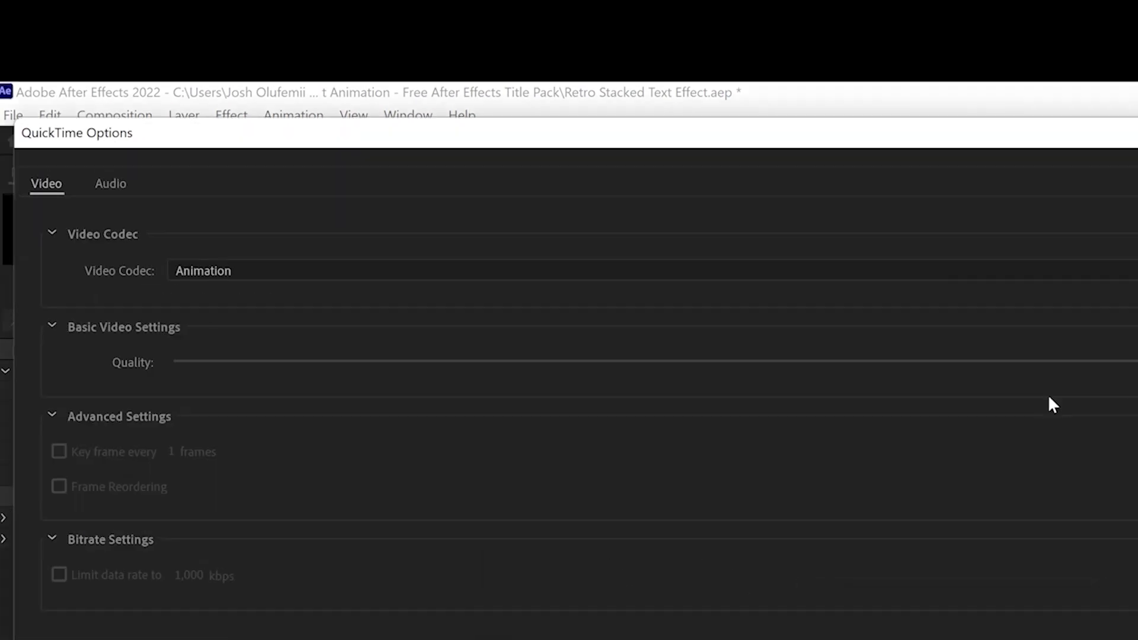
left_click(204, 271)
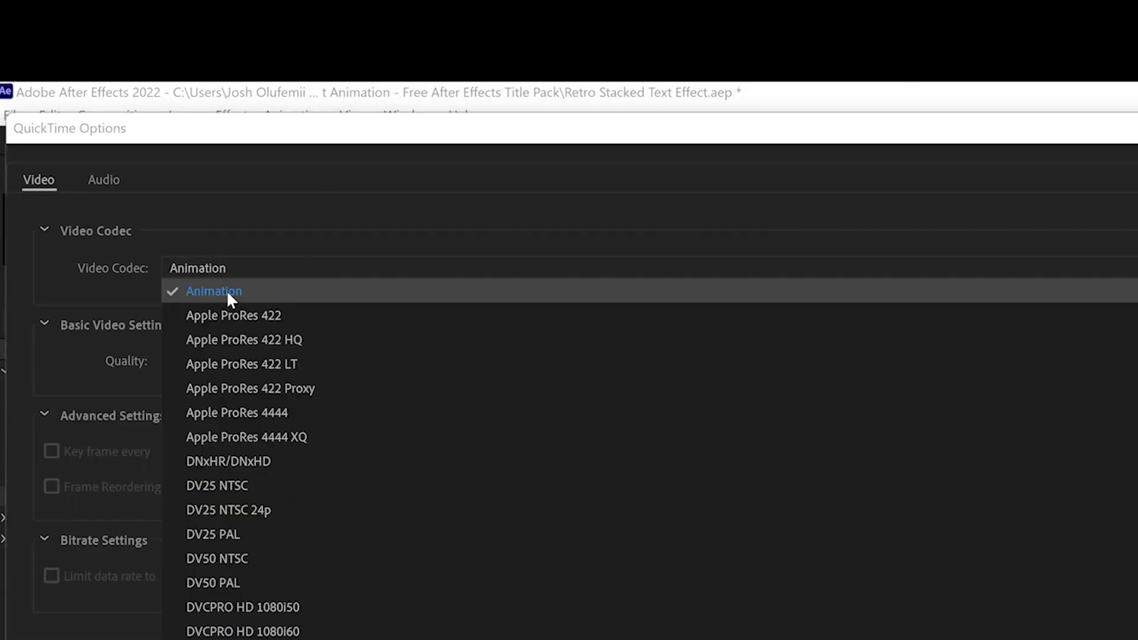
left_click(214, 291)
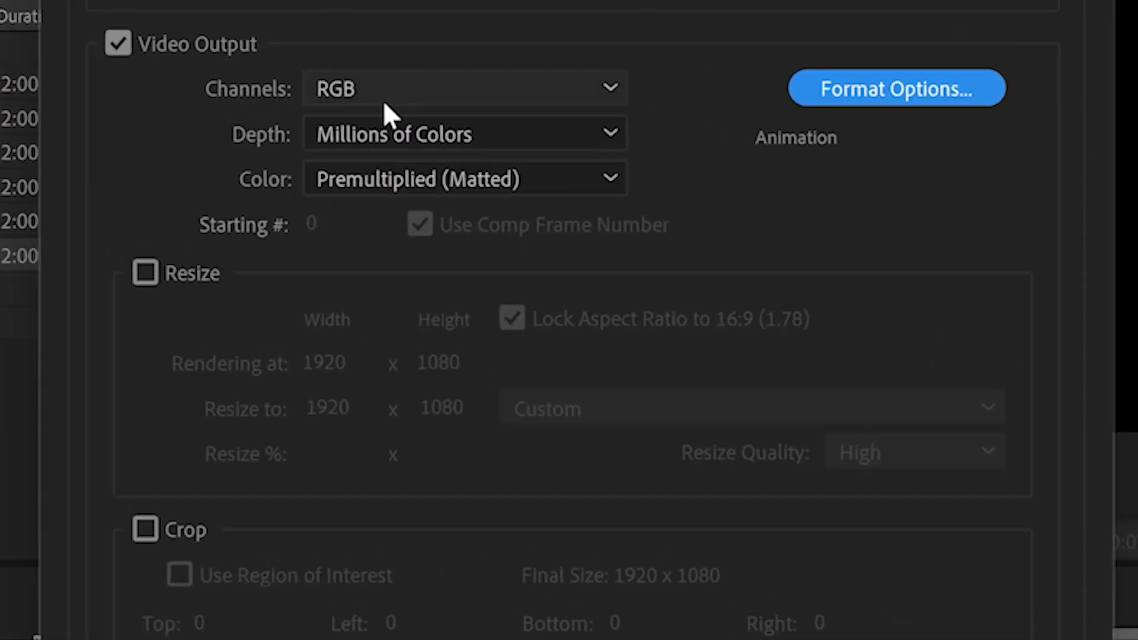
Step: Set the output channels to RGB + Alpha
left_click(464, 88)
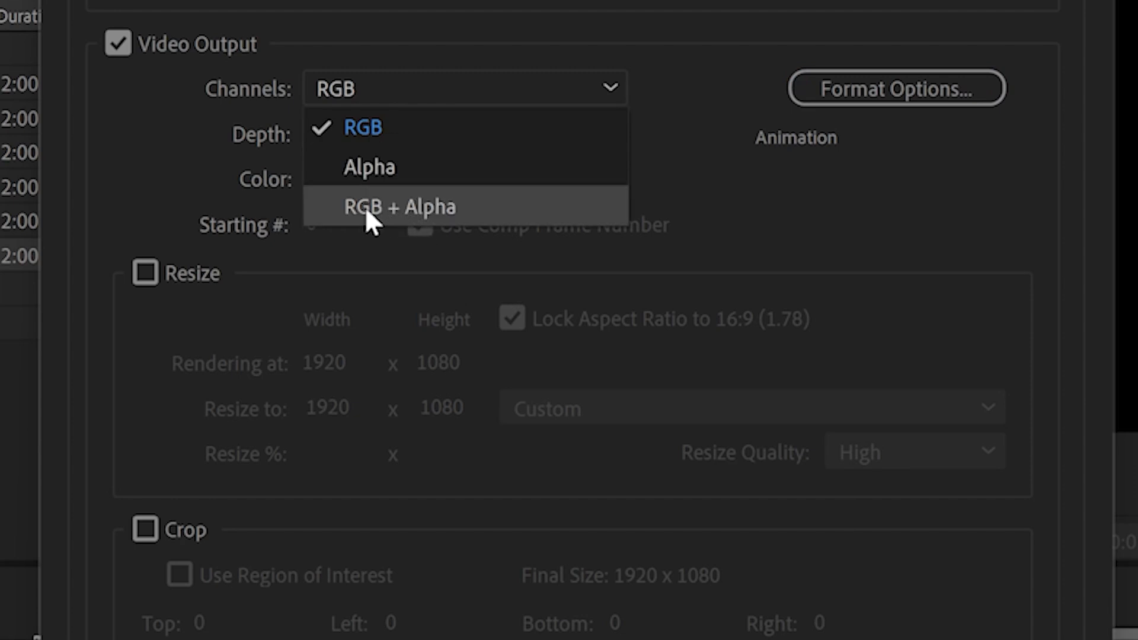
left_click(398, 206)
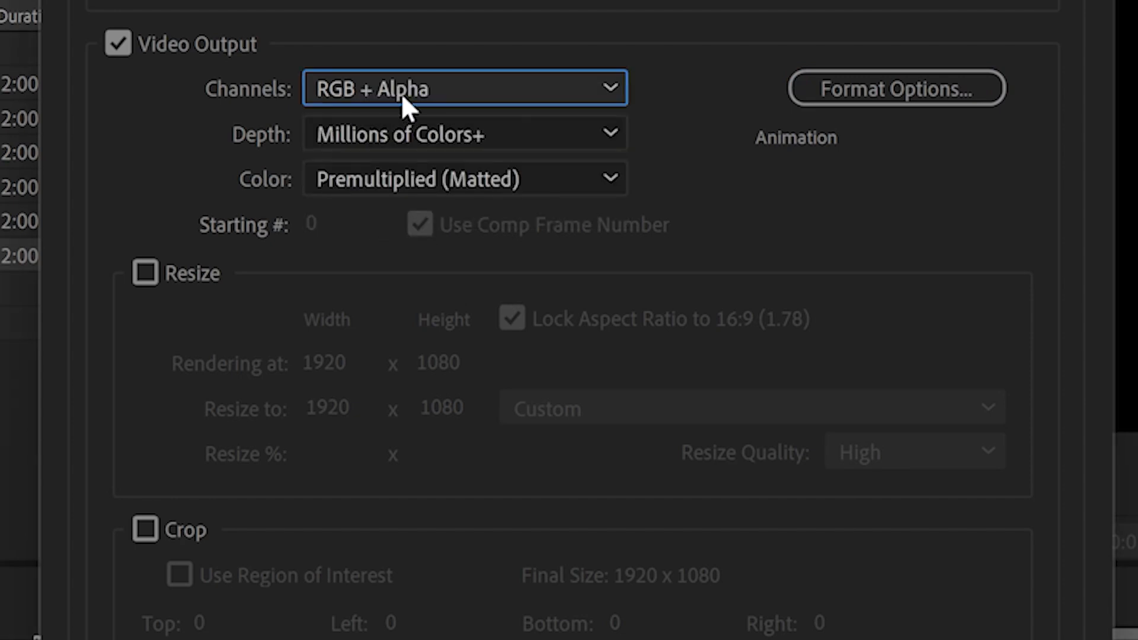
mouse_move(411, 56)
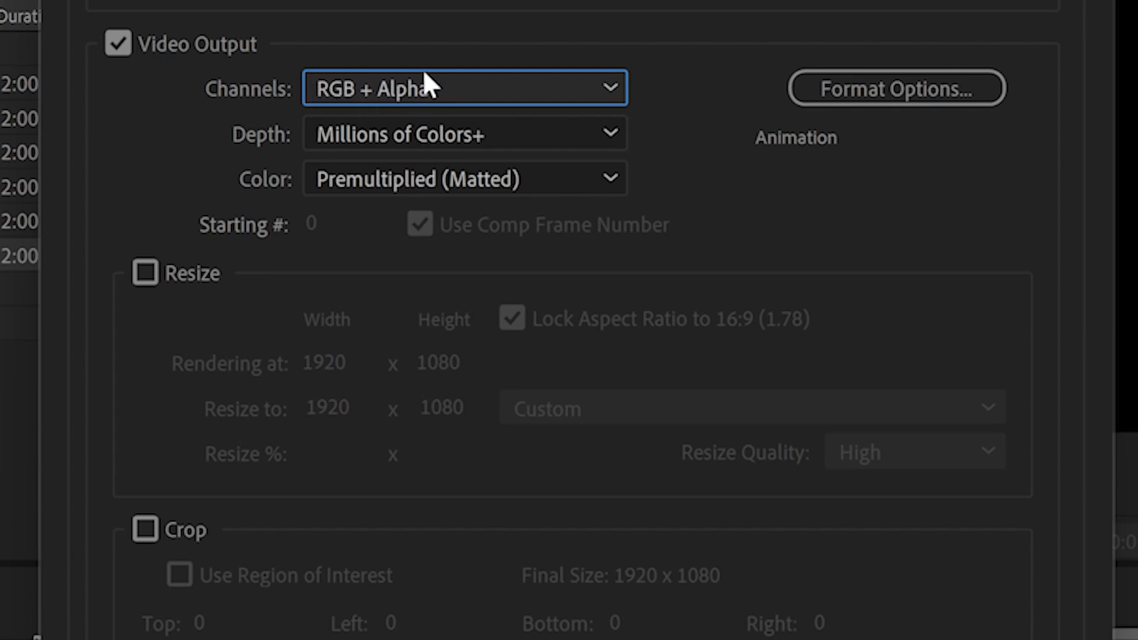
mouse_move(371, 112)
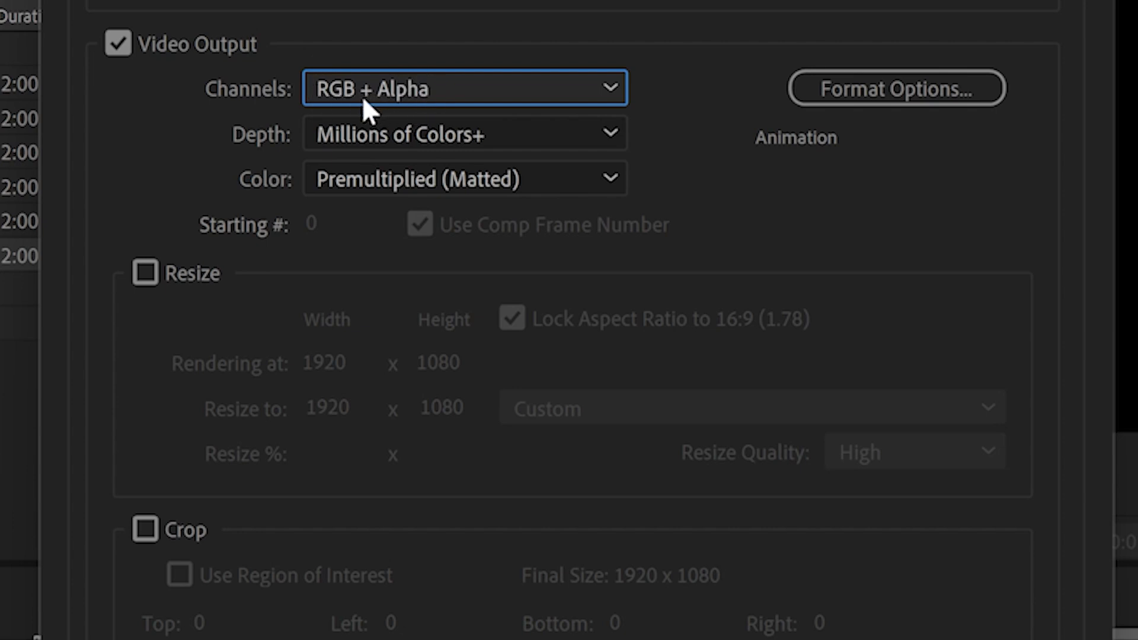